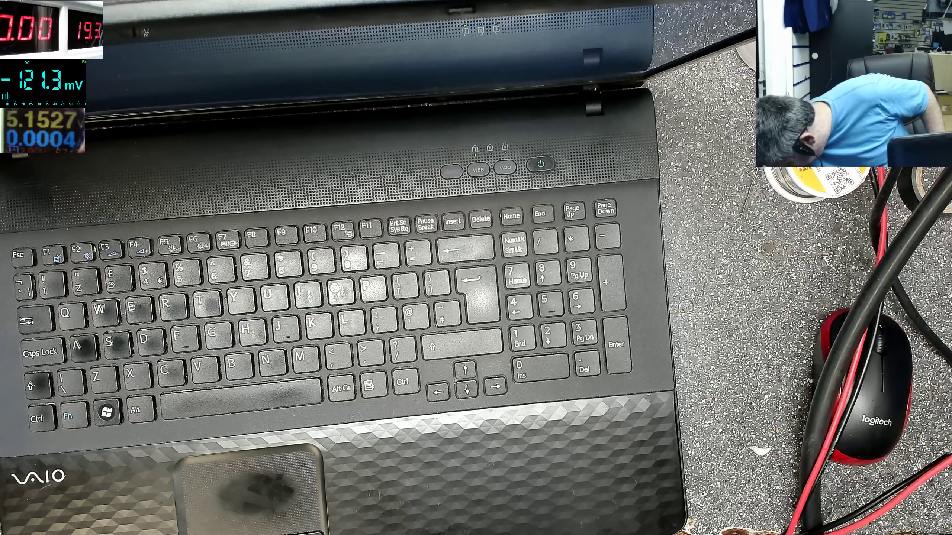
{"action": "left_click", "coordinate": [558, 257]}
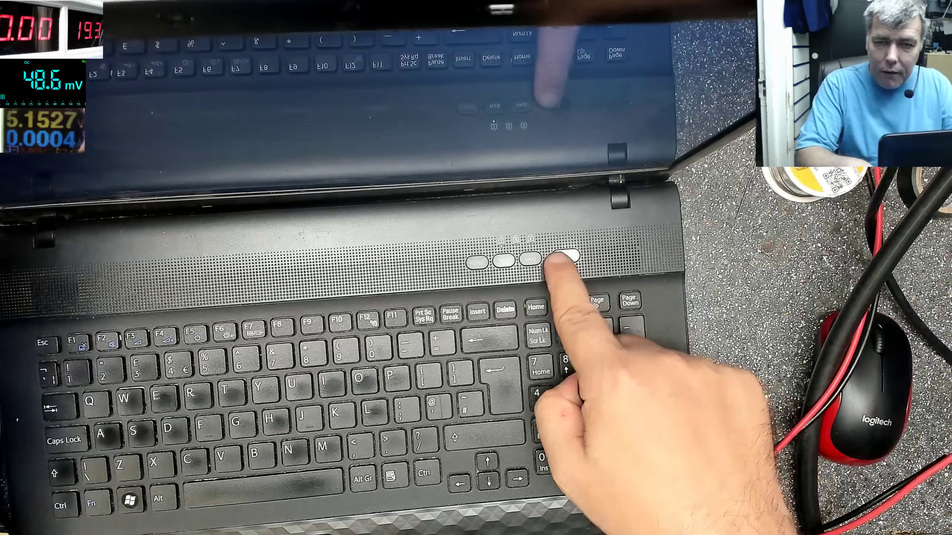